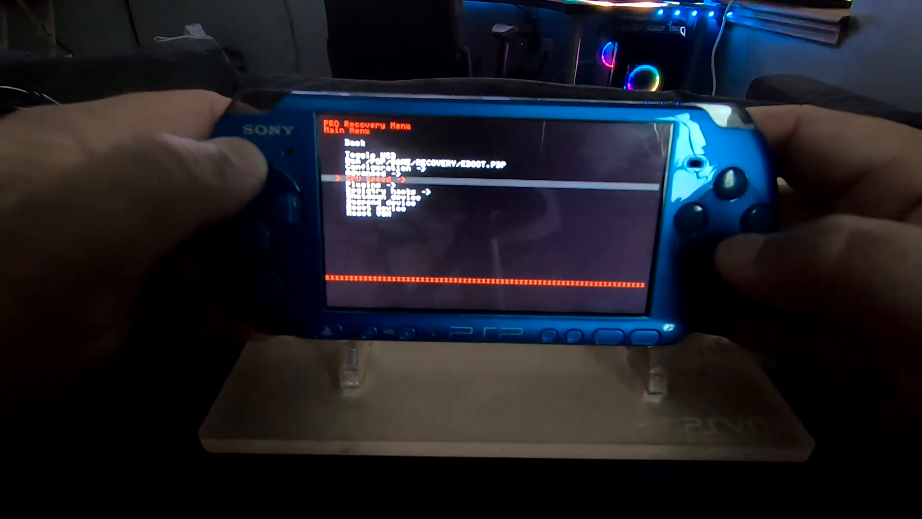
Move the highlight up to the Back entry at the top of the Main Menu.
key("up")
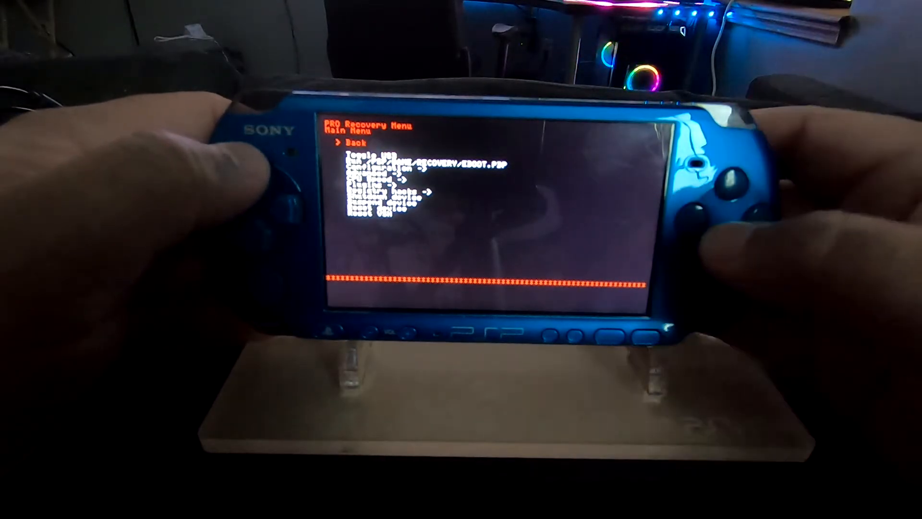